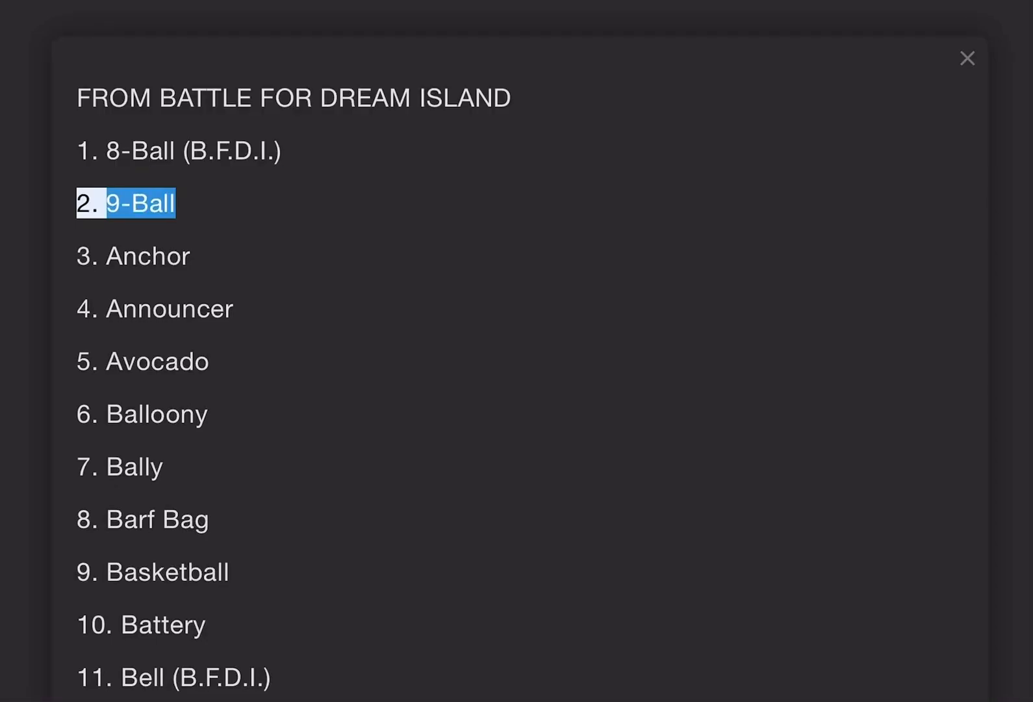
- Start text-to-speech on the object-show list and follow it down to entry 35, Donut
double_click(170, 308)
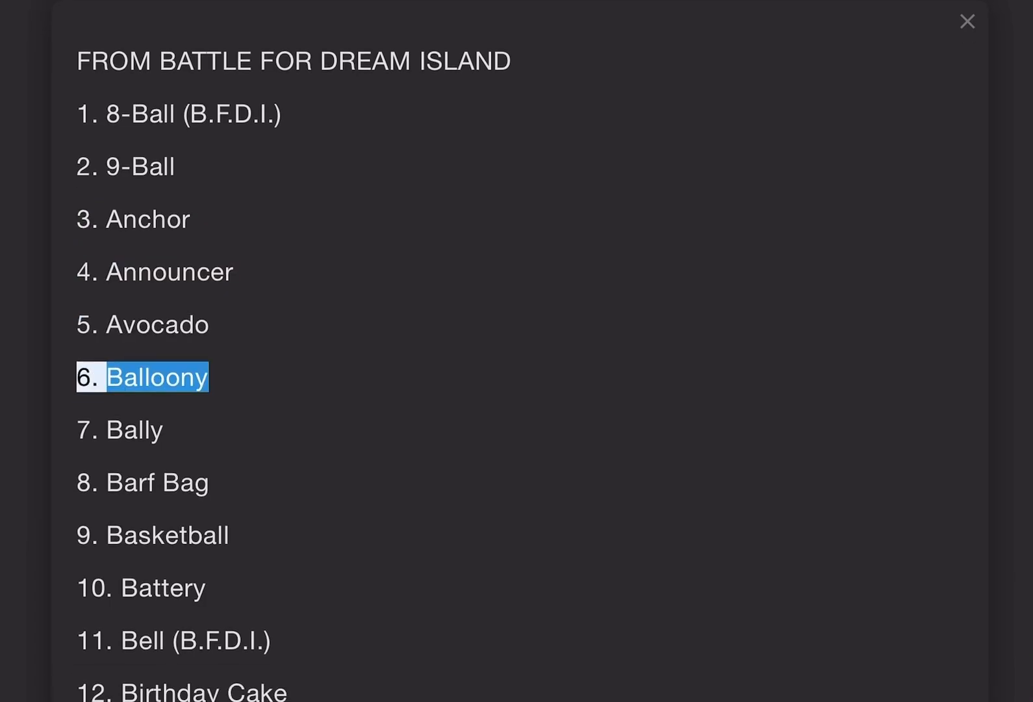
scroll(down, 3)
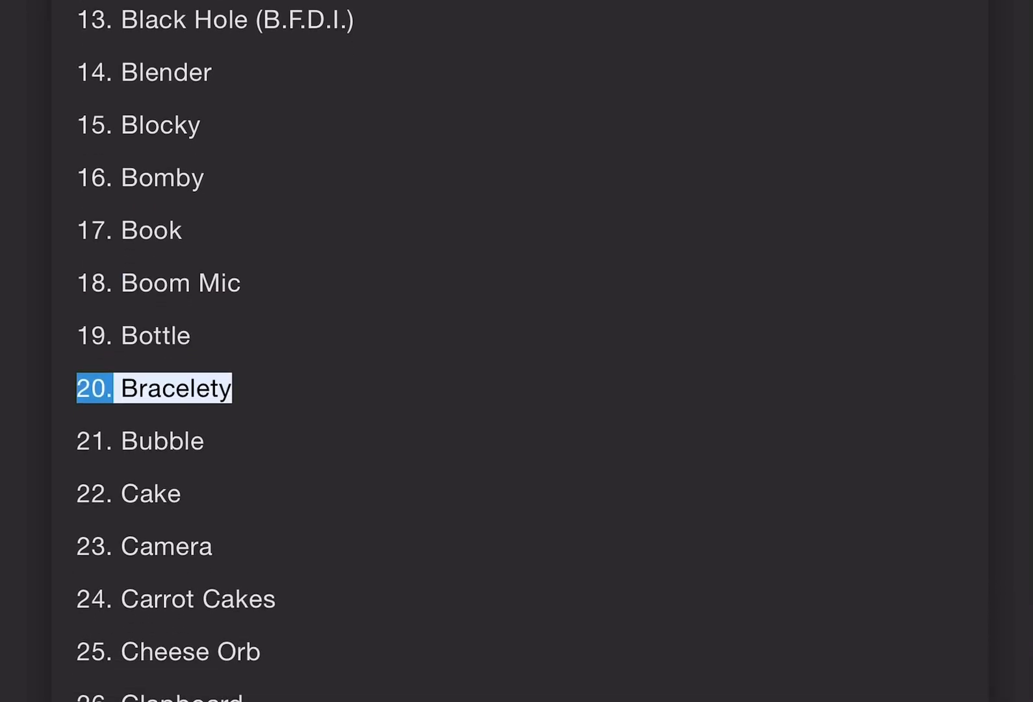
scroll(down, 3)
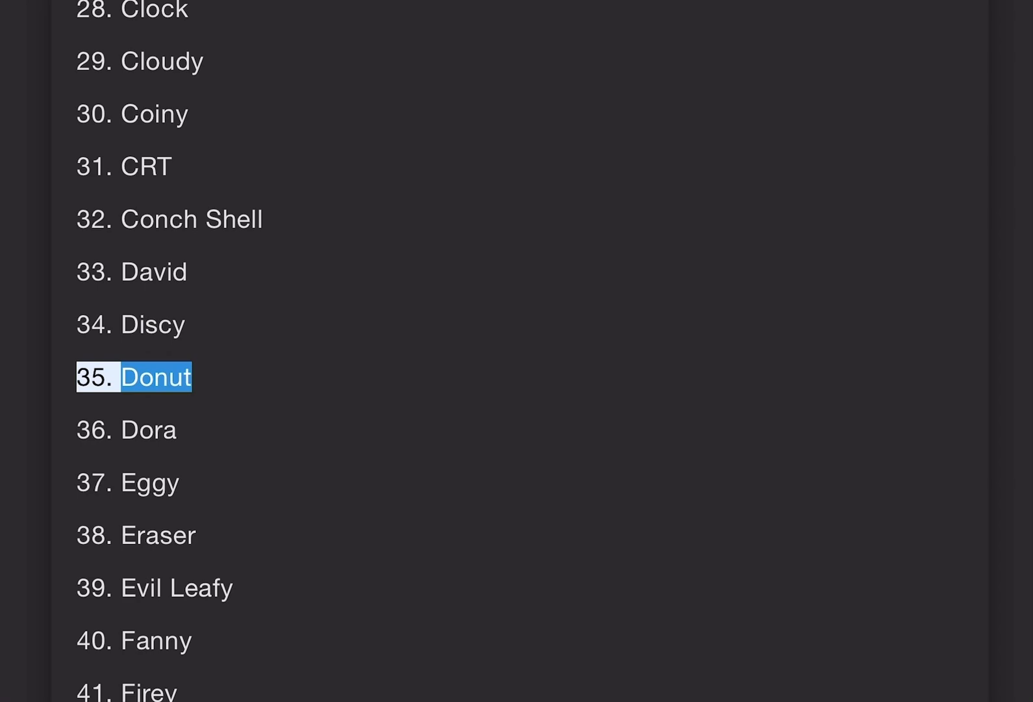
- Scroll along with the read-aloud from Donut to entry 84, Purple Face
scroll(down, 3)
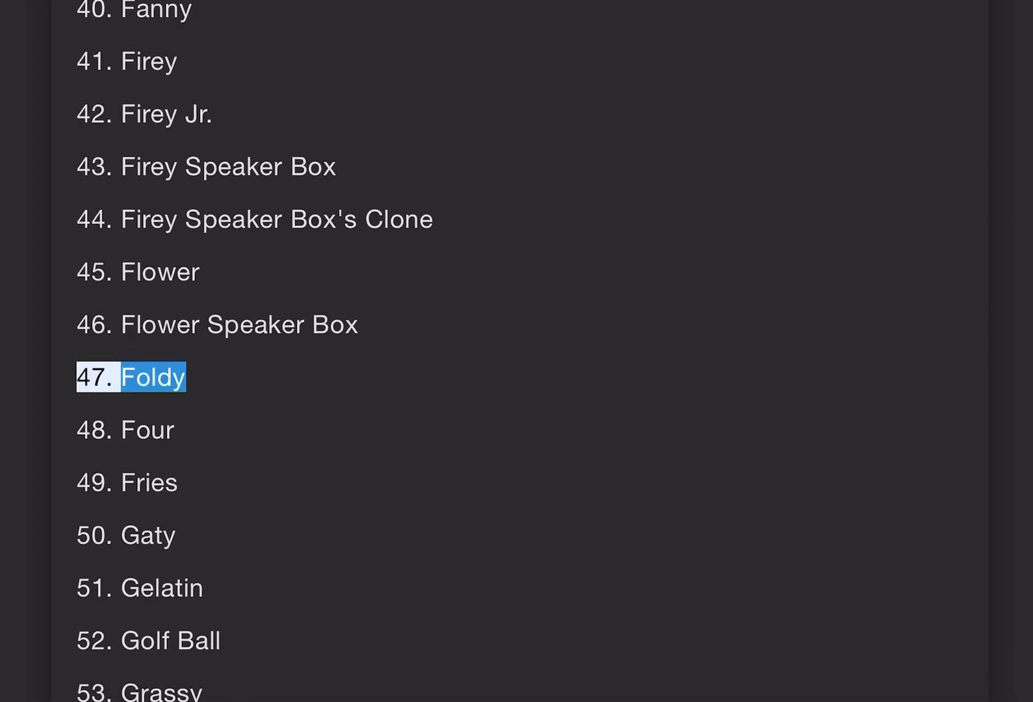
scroll(down, 3)
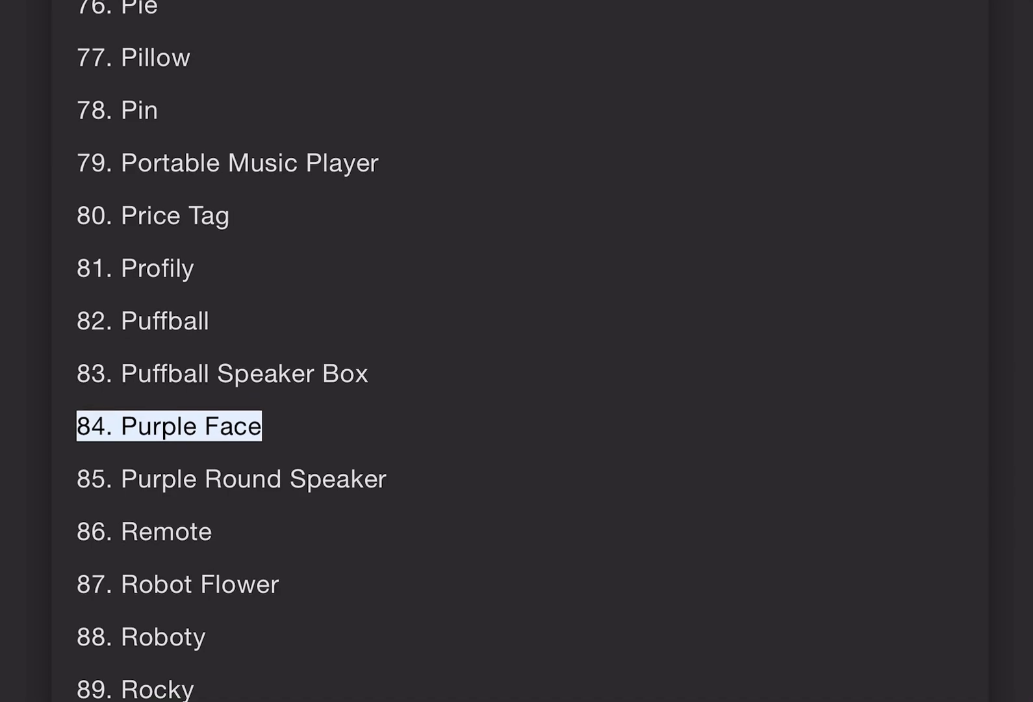
double_click(249, 377)
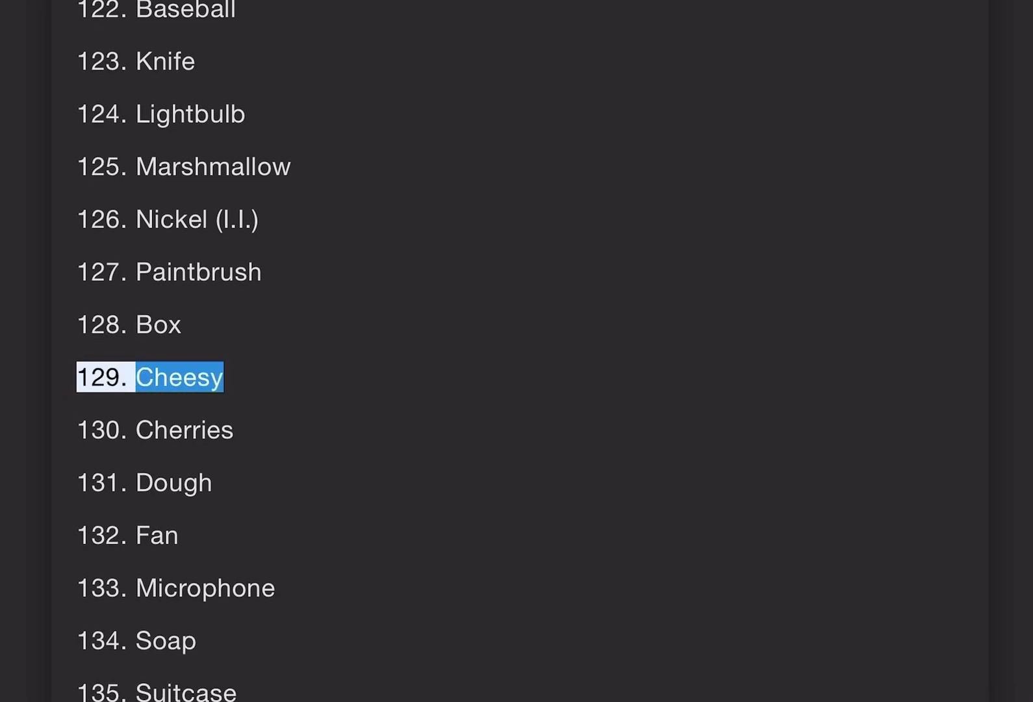
- Scroll with the spoken playback through the 120s to entry 161, Candle
scroll(down, 3)
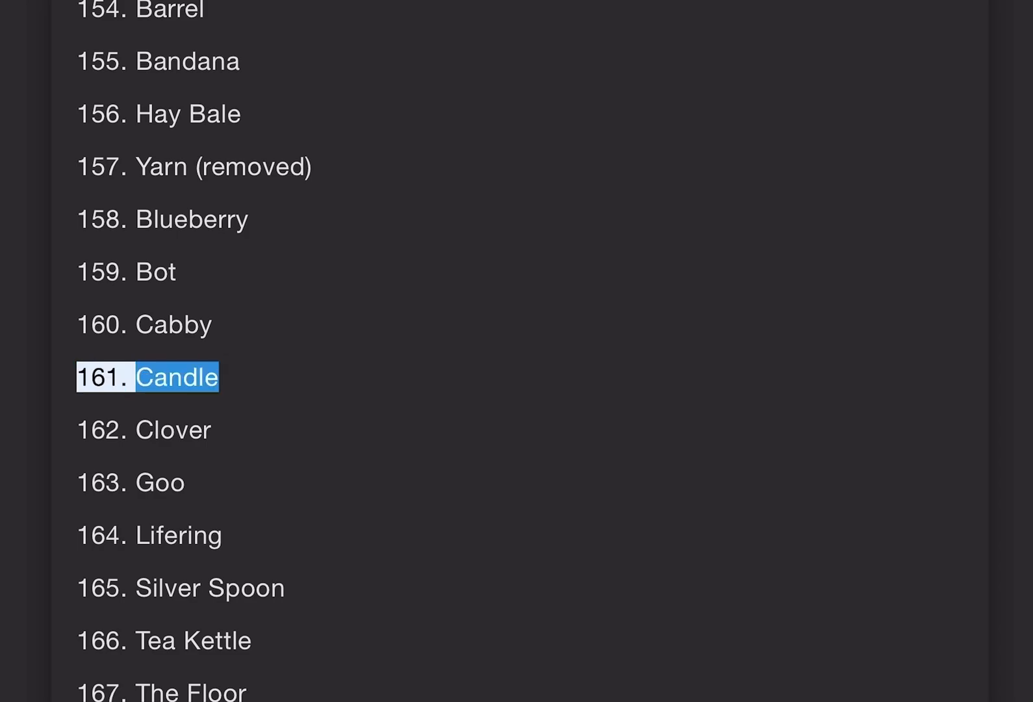
- Scroll with the read-aloud to entry 194, MePhone6+
scroll(down, 3)
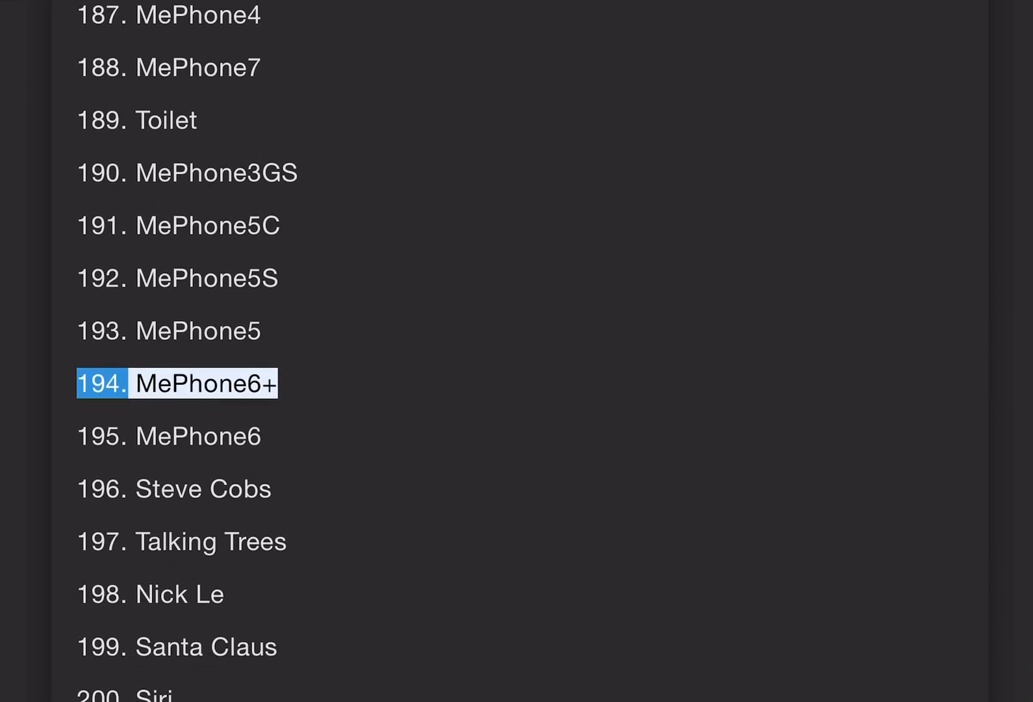
- Follow the read-aloud past Camera 1 and 2 to the final entry, 215 Door
scroll(down, 3)
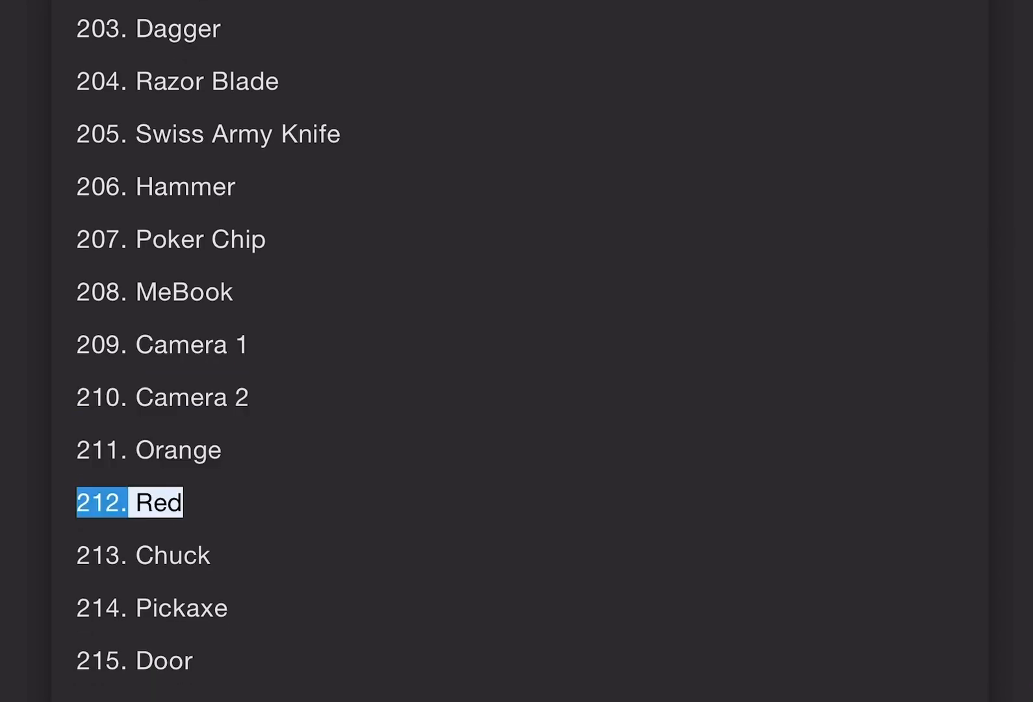
click(151, 607)
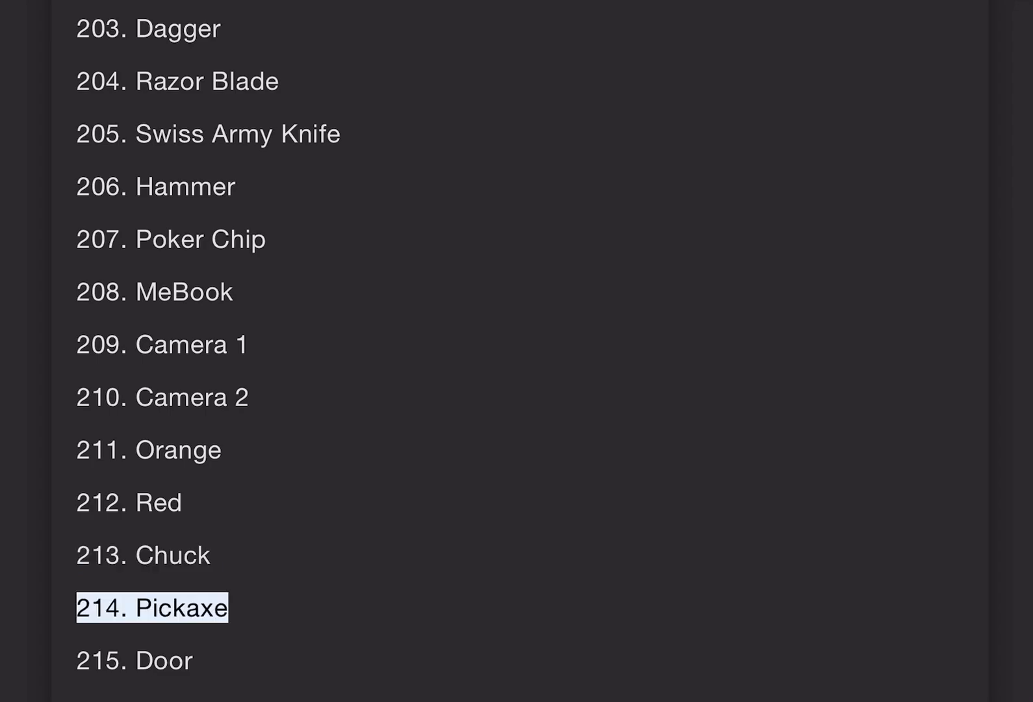
double_click(162, 659)
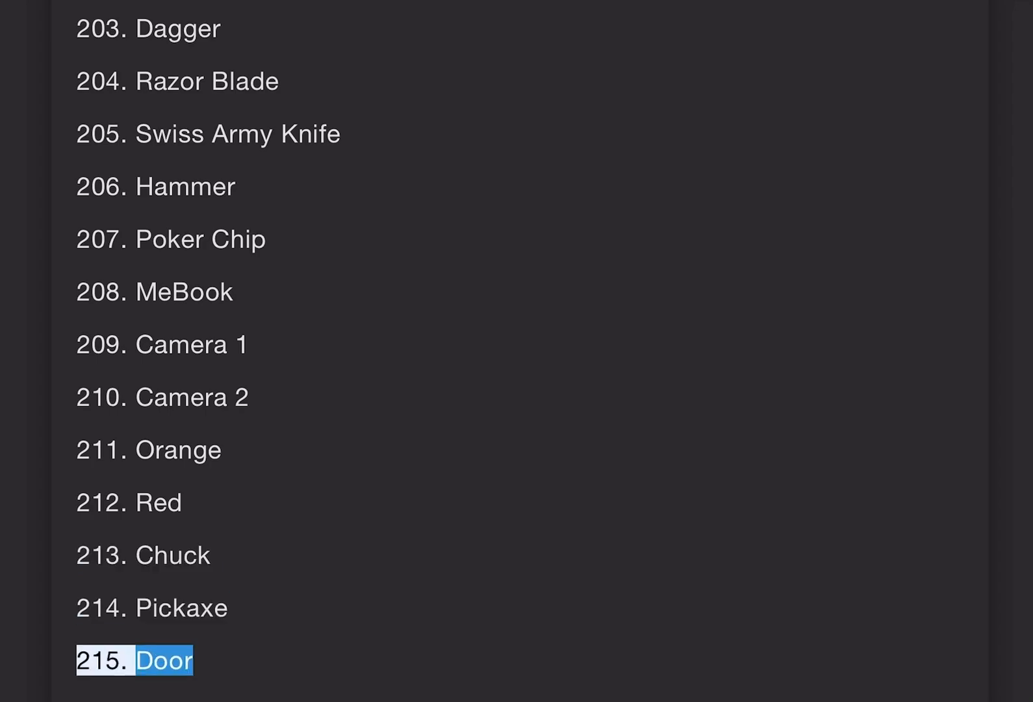